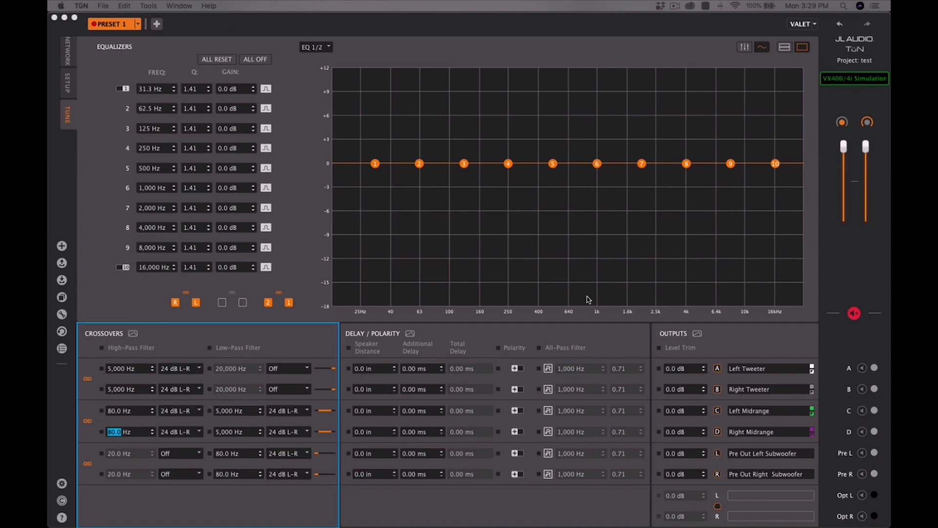
mouse_move(574, 300)
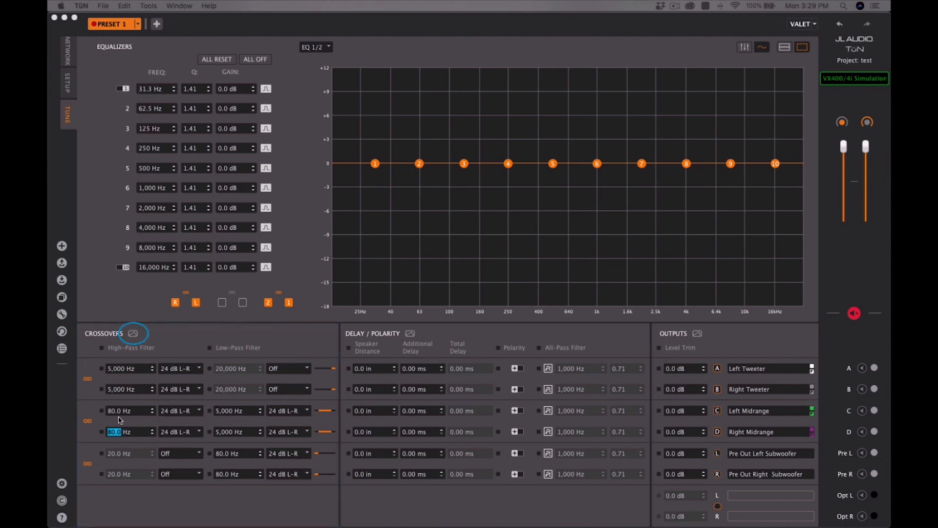
mouse_move(127, 417)
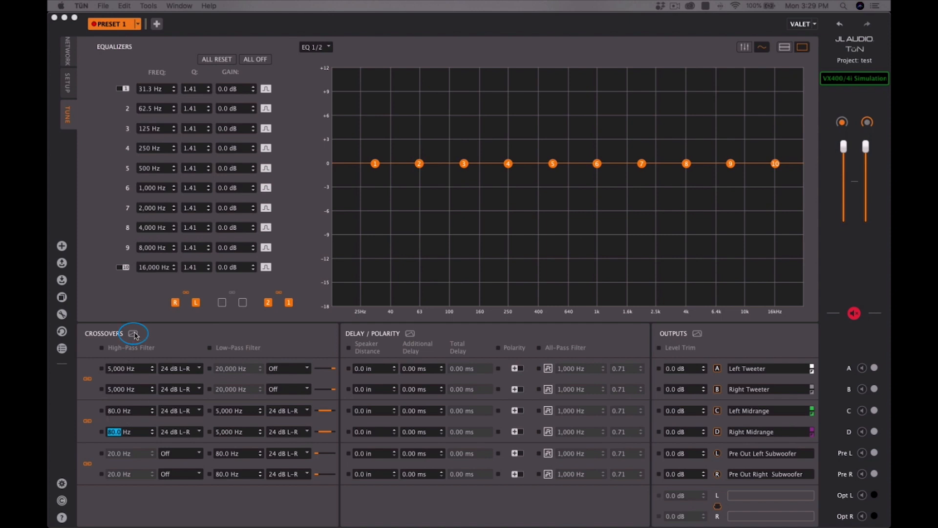
Show the crossover filter response graph with the left tweeter curve hidden.
click(134, 333)
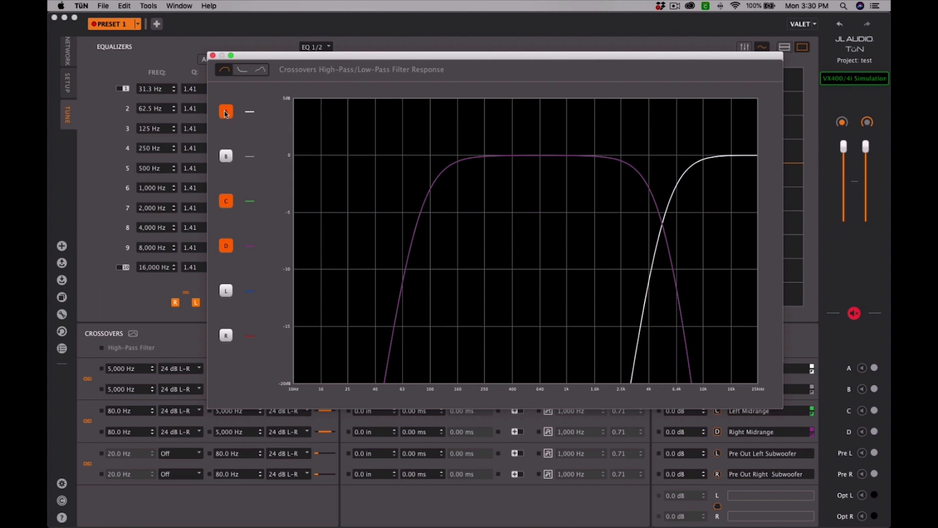
click(226, 111)
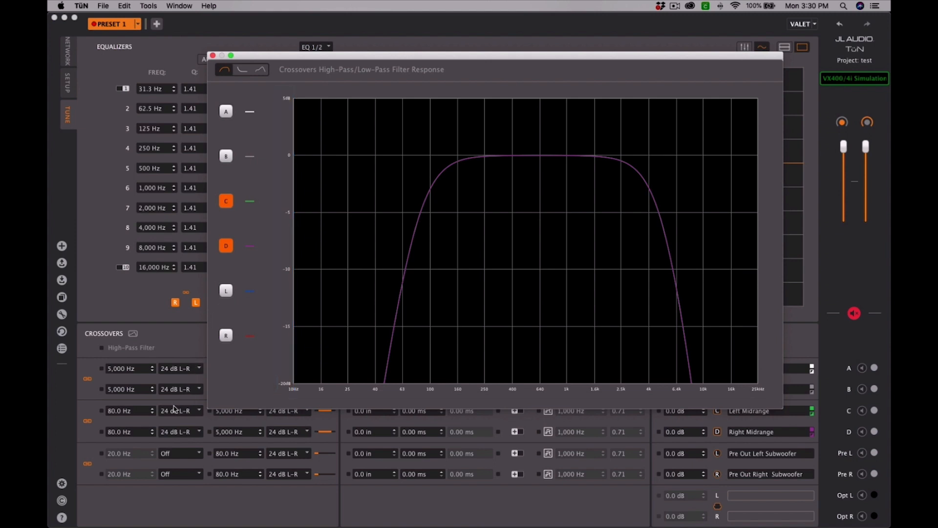
mouse_move(347, 377)
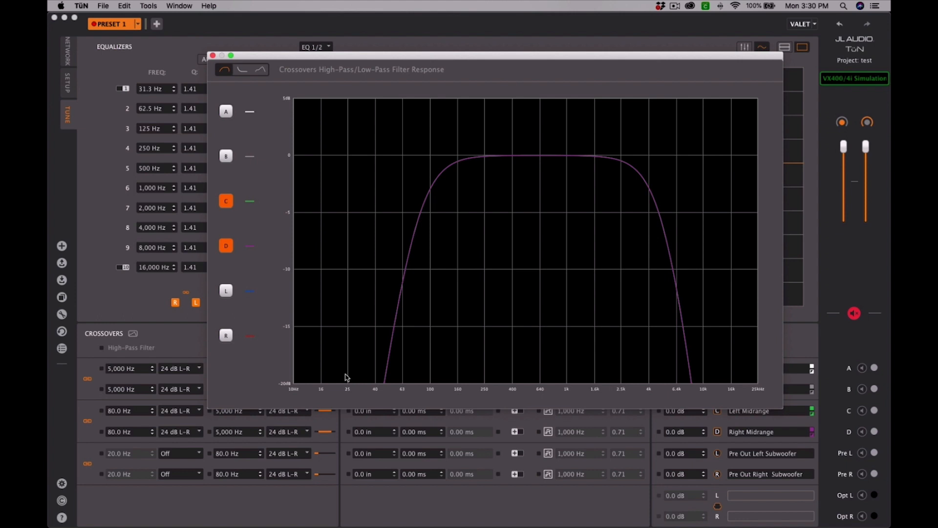
mouse_move(486, 157)
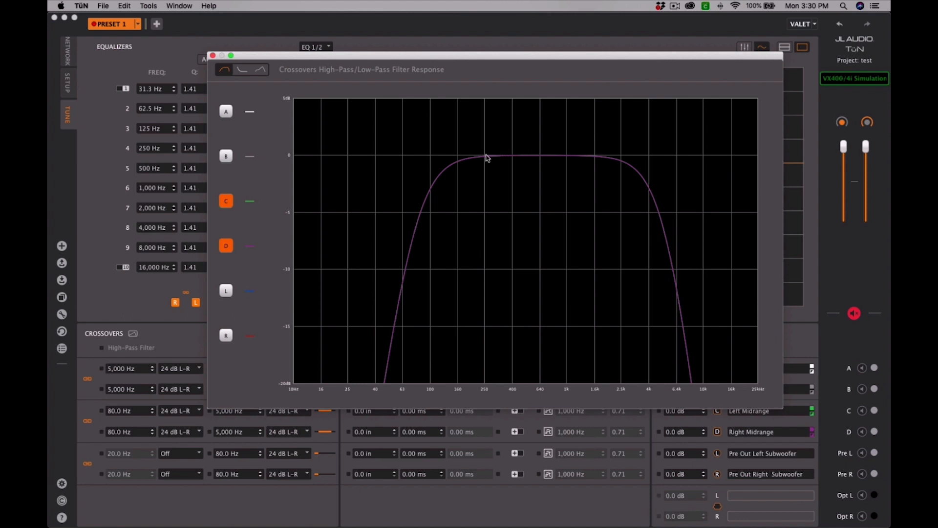
mouse_move(461, 166)
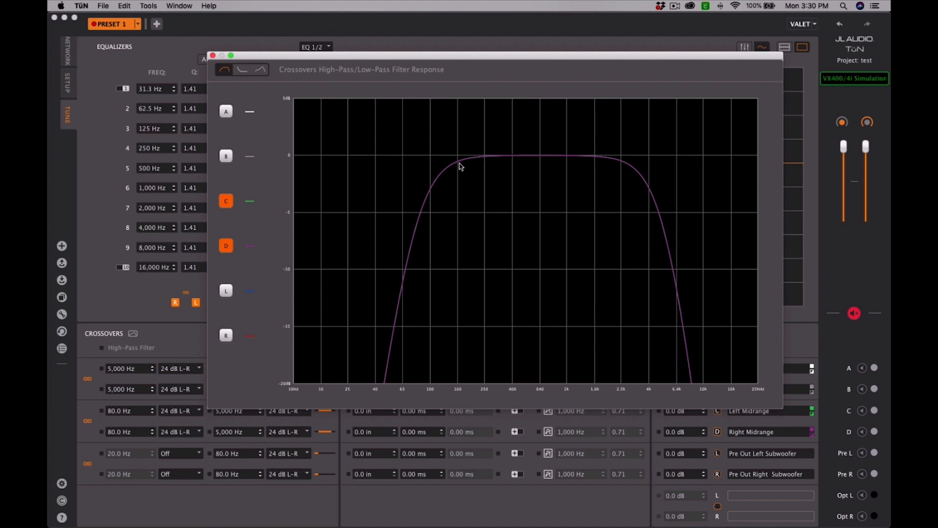
mouse_move(419, 218)
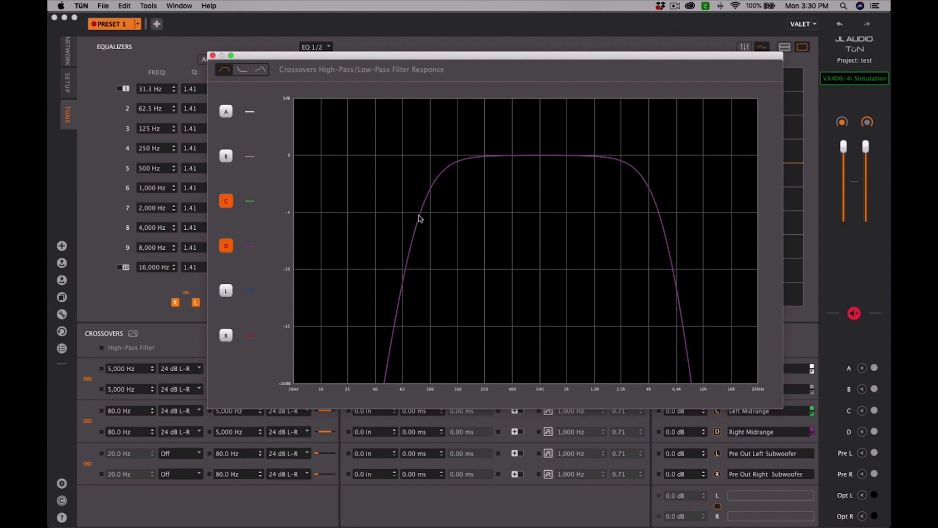
mouse_move(419, 226)
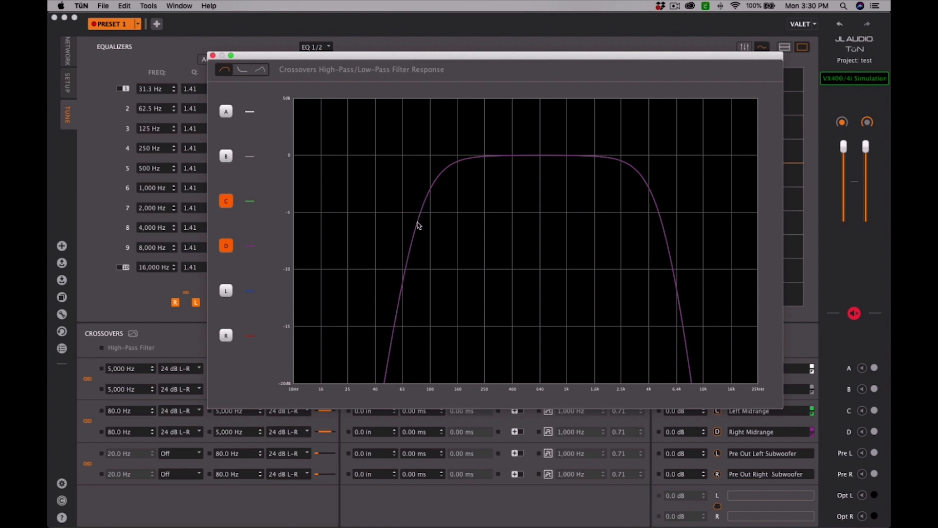
mouse_move(419, 236)
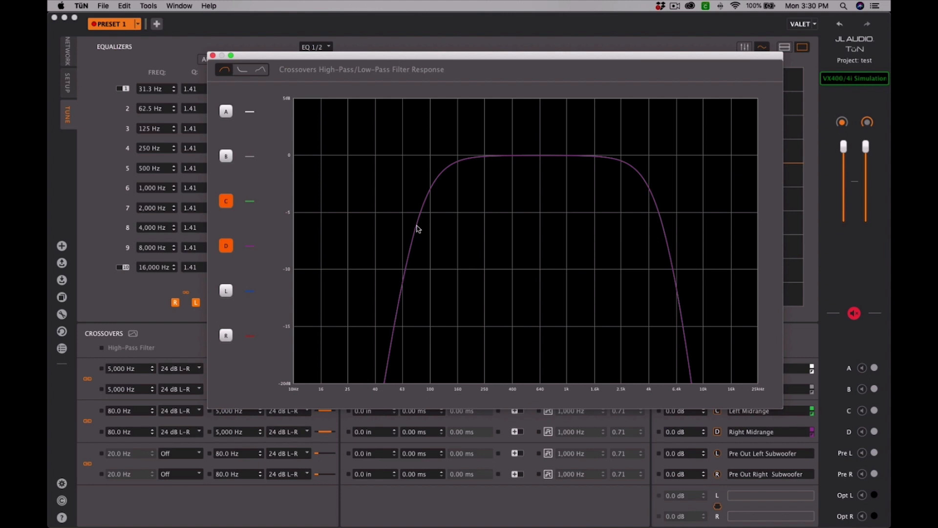
mouse_move(167, 419)
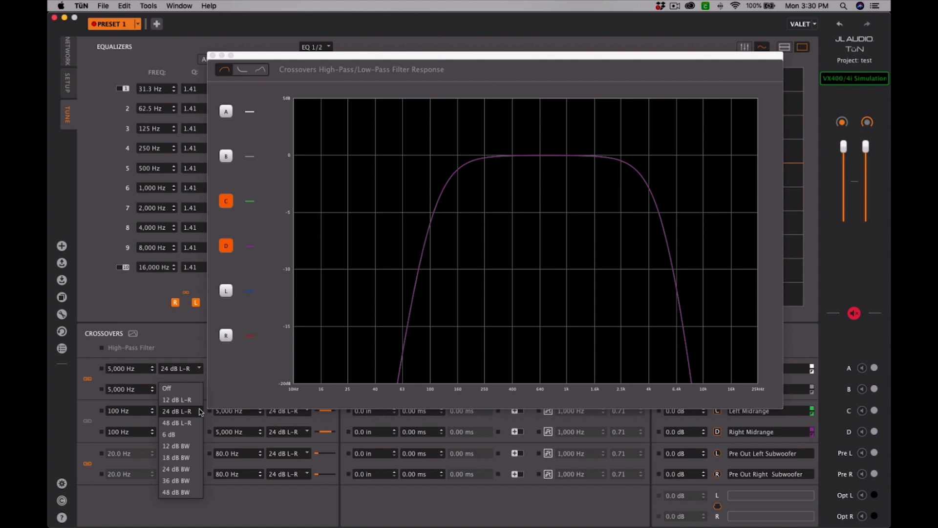
Give the left midrange 100 Hz high-pass a 12 dB Linkwitz-Riley slope.
click(177, 400)
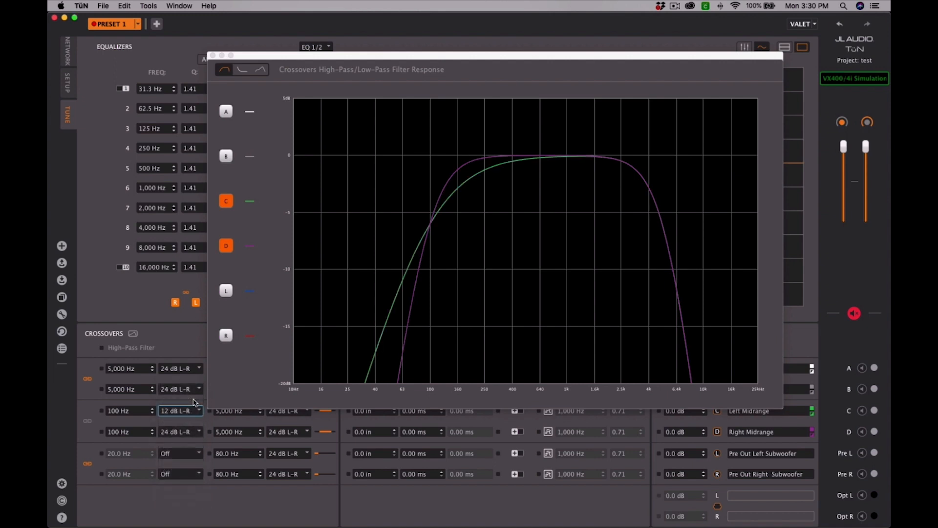
mouse_move(278, 358)
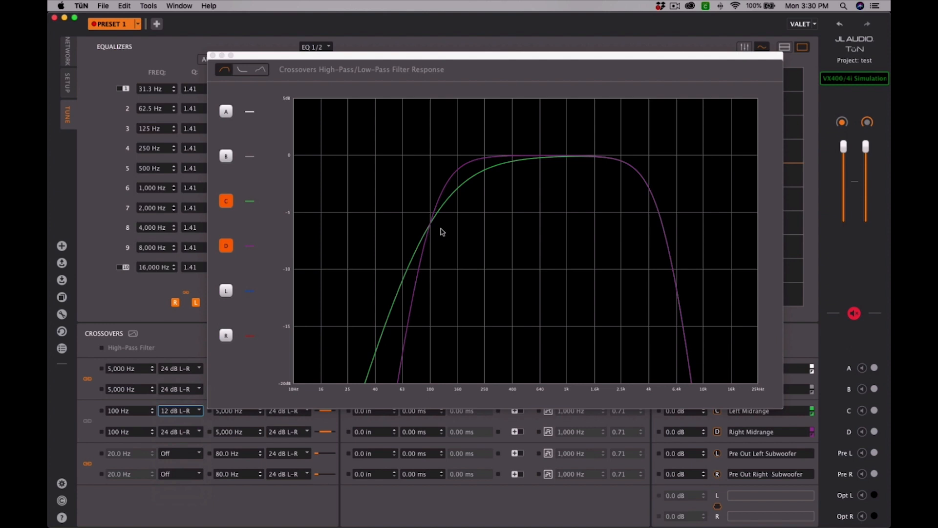
mouse_move(433, 218)
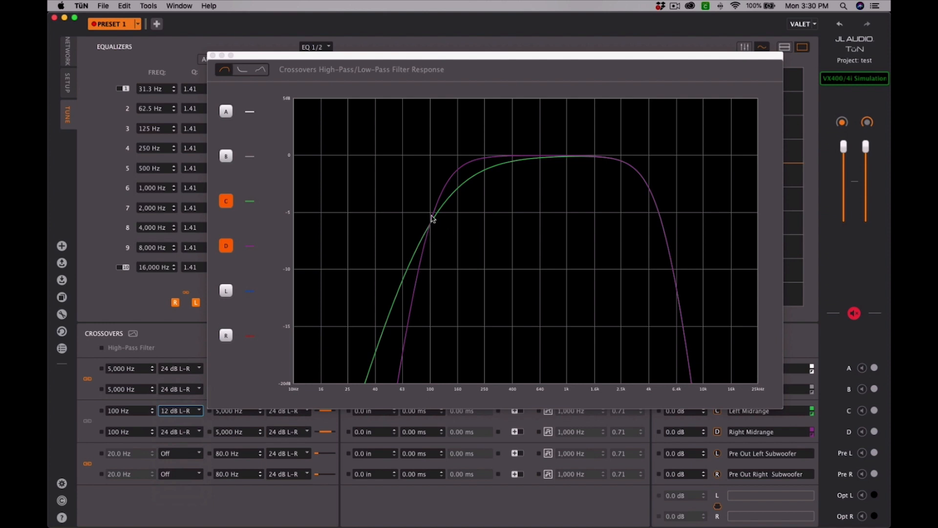
mouse_move(154, 433)
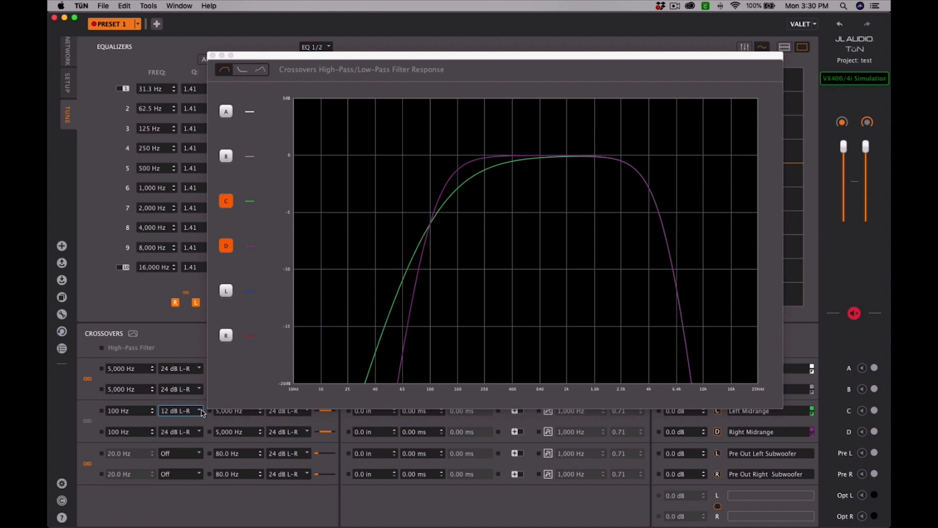
Try a 48 dB Linkwitz-Riley slope on the left midrange high-pass before reopening its slope choices.
click(198, 410)
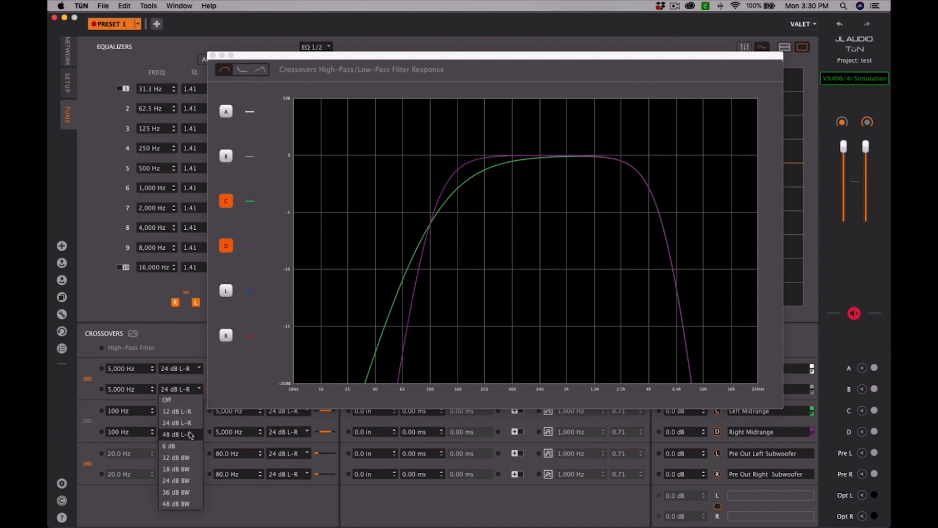
click(178, 434)
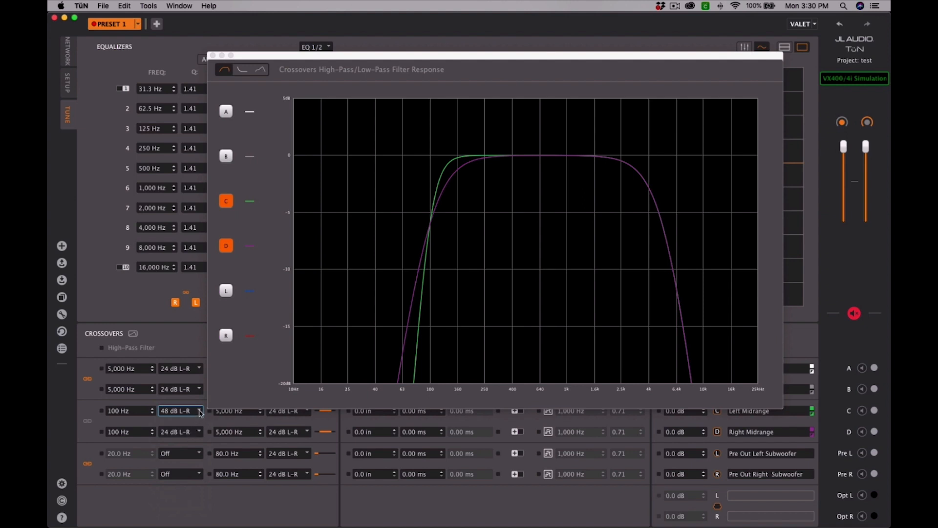
click(177, 367)
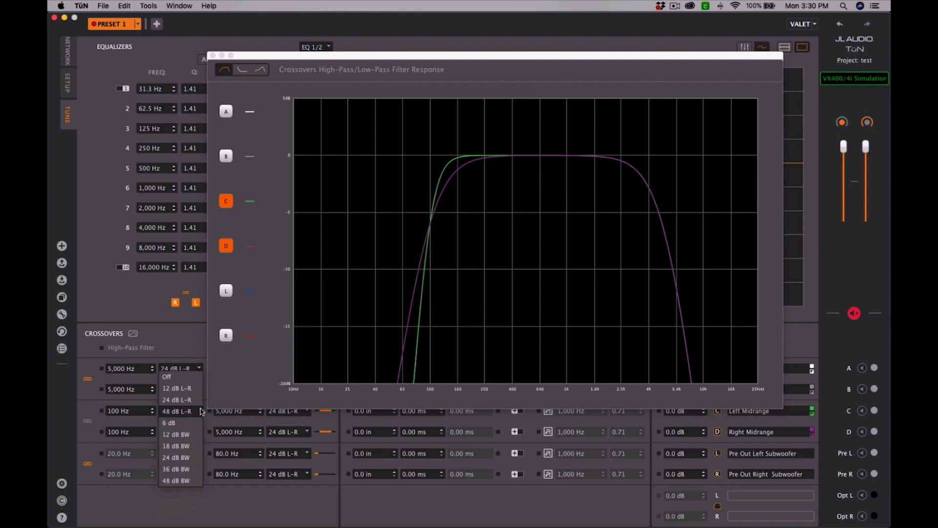
mouse_move(189, 457)
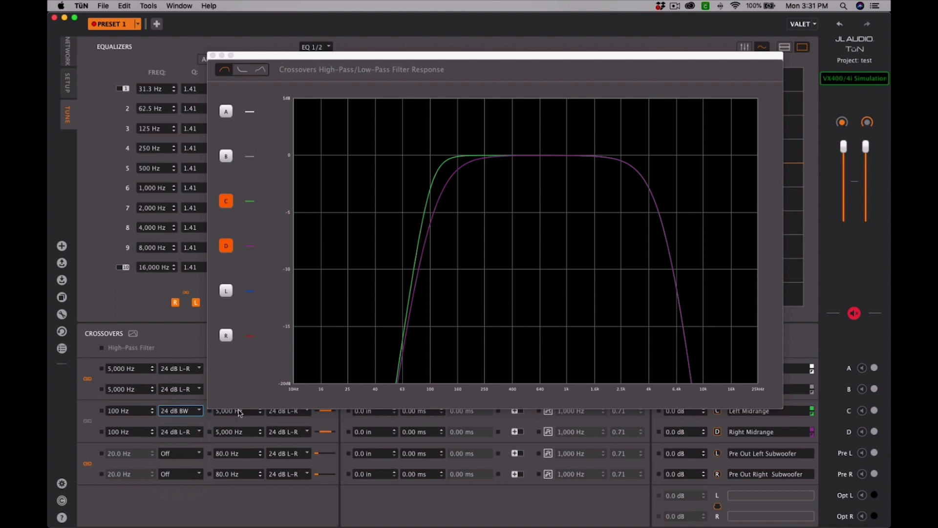
mouse_move(430, 197)
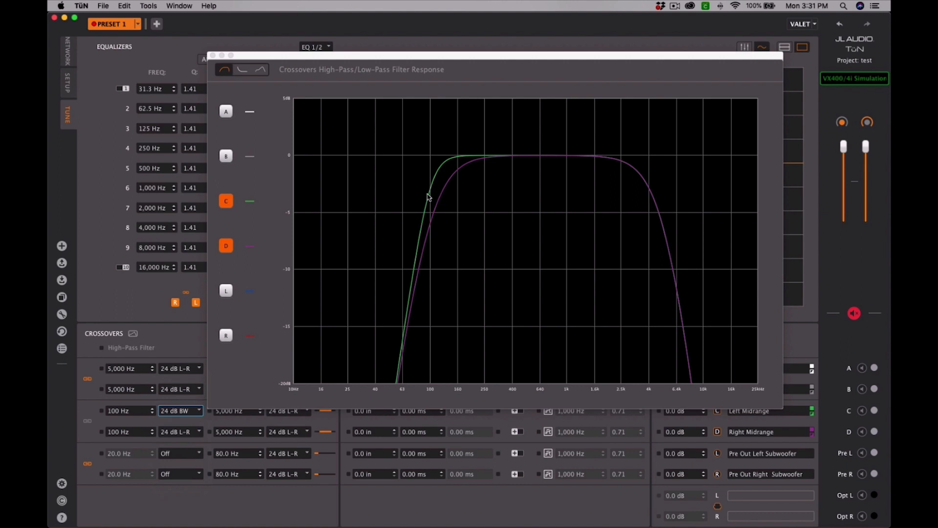
mouse_move(430, 211)
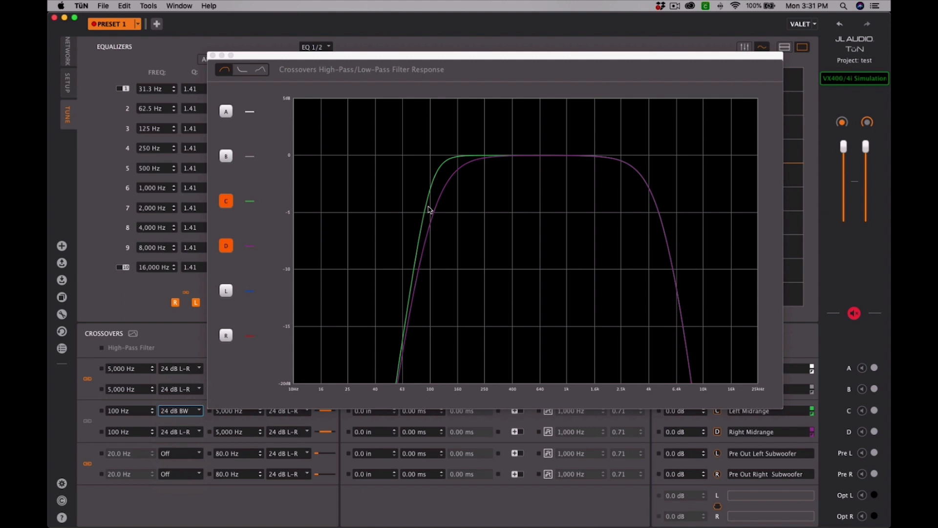
mouse_move(434, 227)
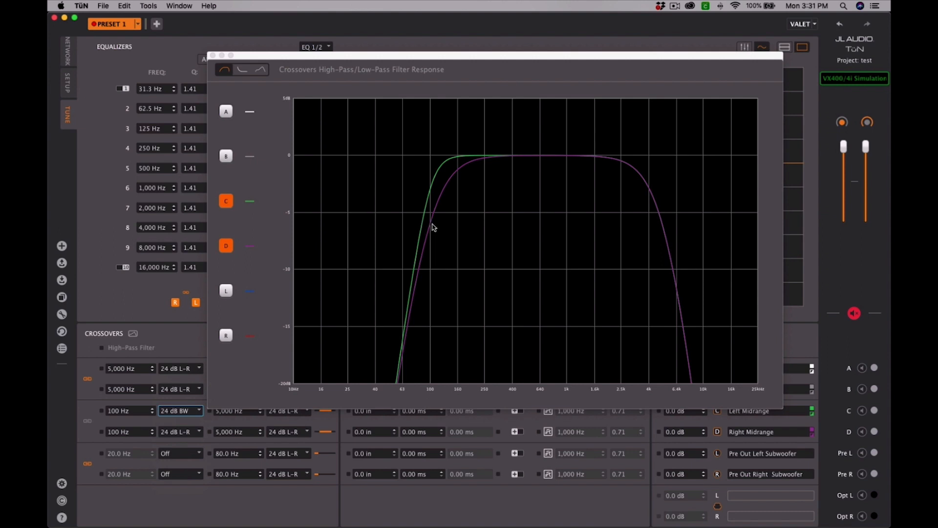
mouse_move(424, 230)
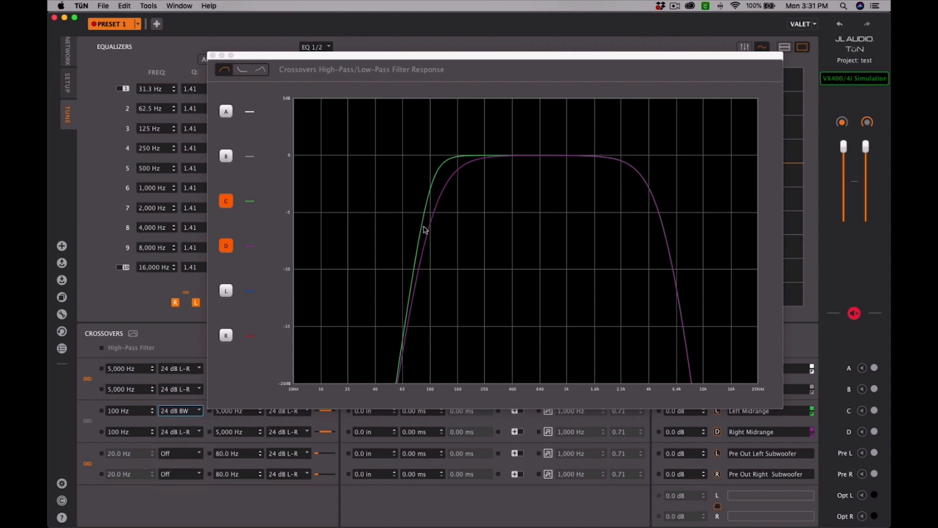
mouse_move(198, 409)
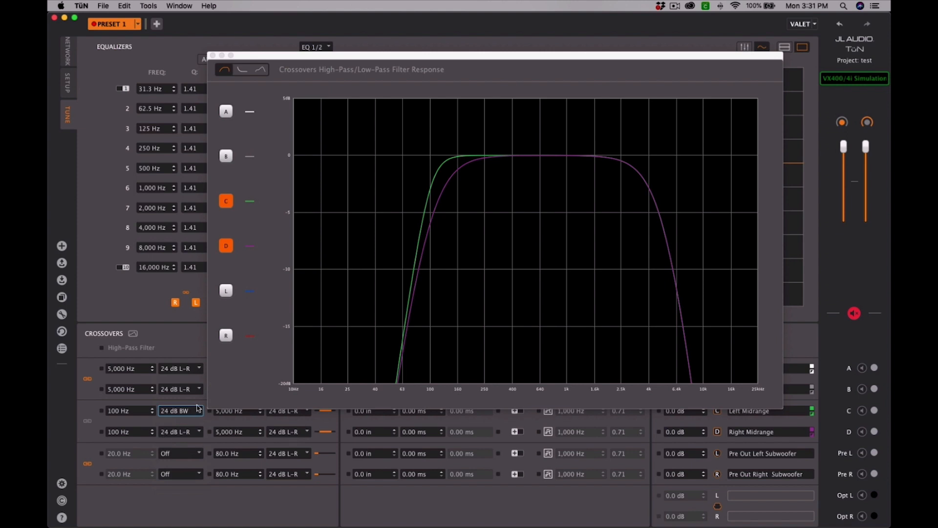
Set the right midrange high-pass to 24 dB Butterworth so both curves coincide.
click(178, 410)
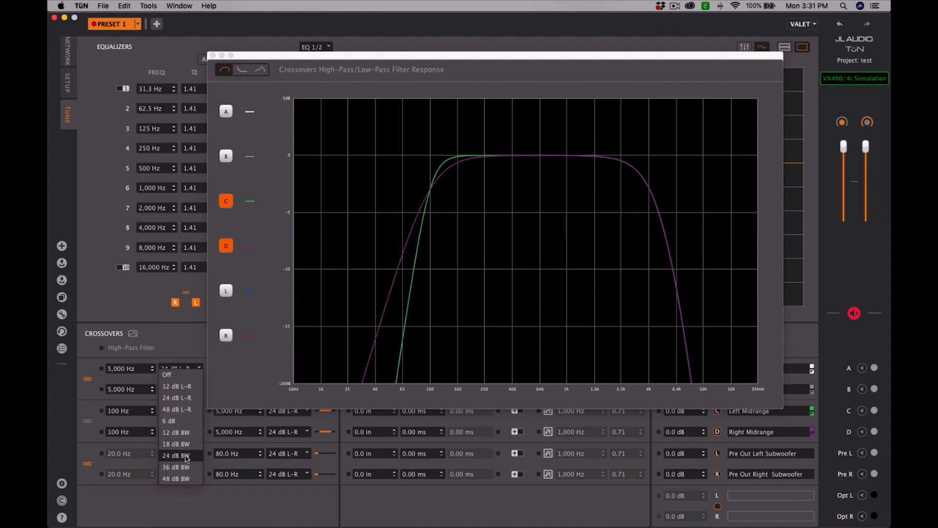
click(166, 374)
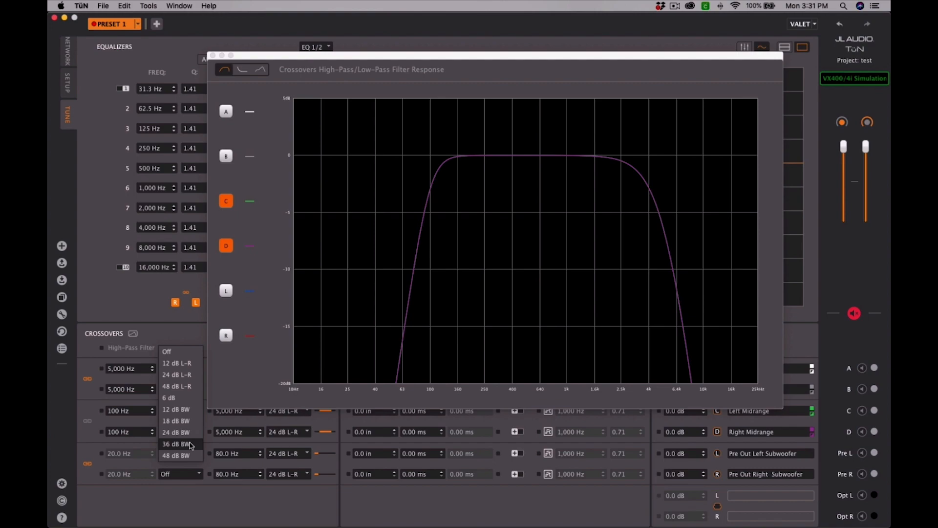